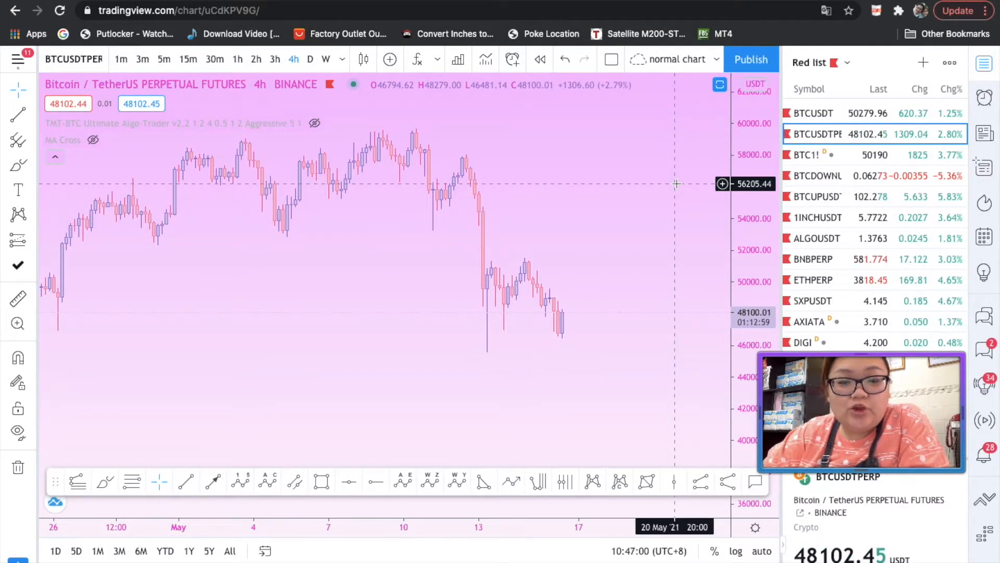
mouse_move(686, 205)
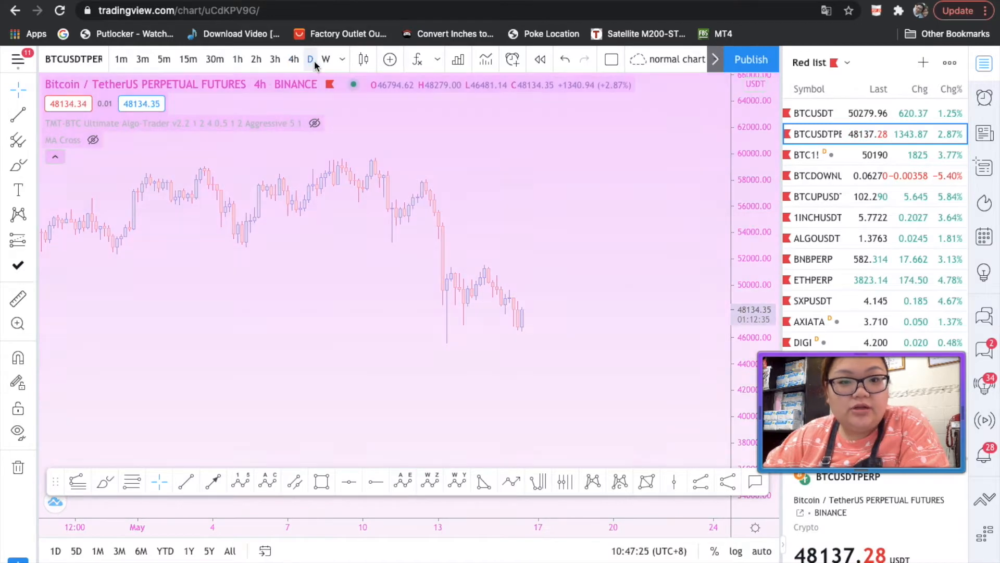
Switch the BTCUSDT chart to weekly candles, then to daily candles
left_click(326, 58)
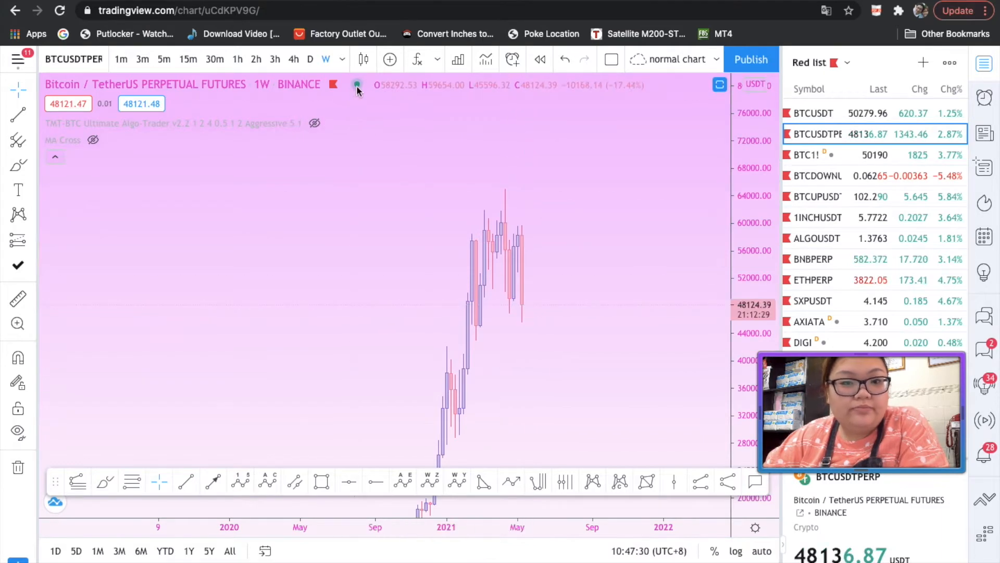
mouse_move(527, 306)
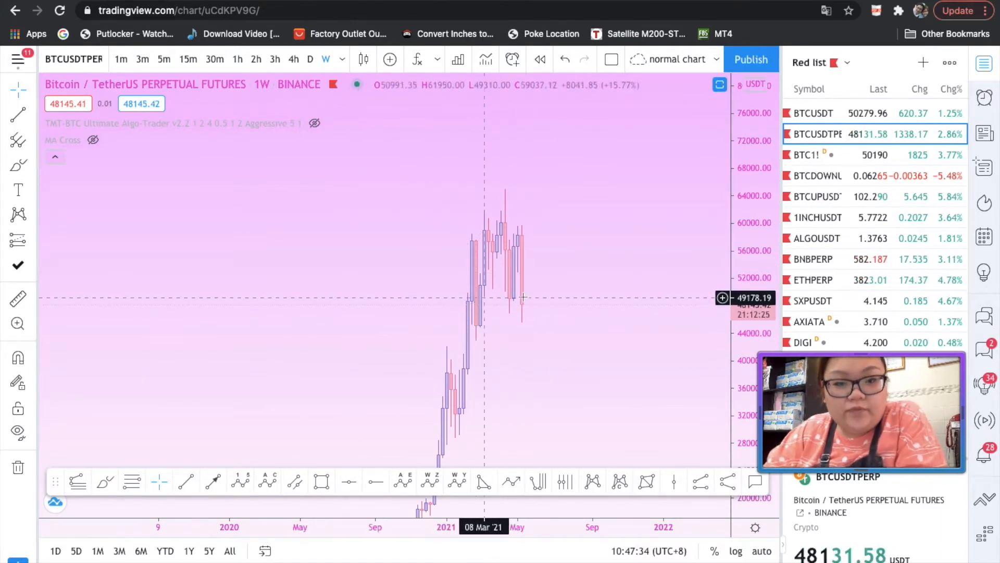
mouse_move(522, 303)
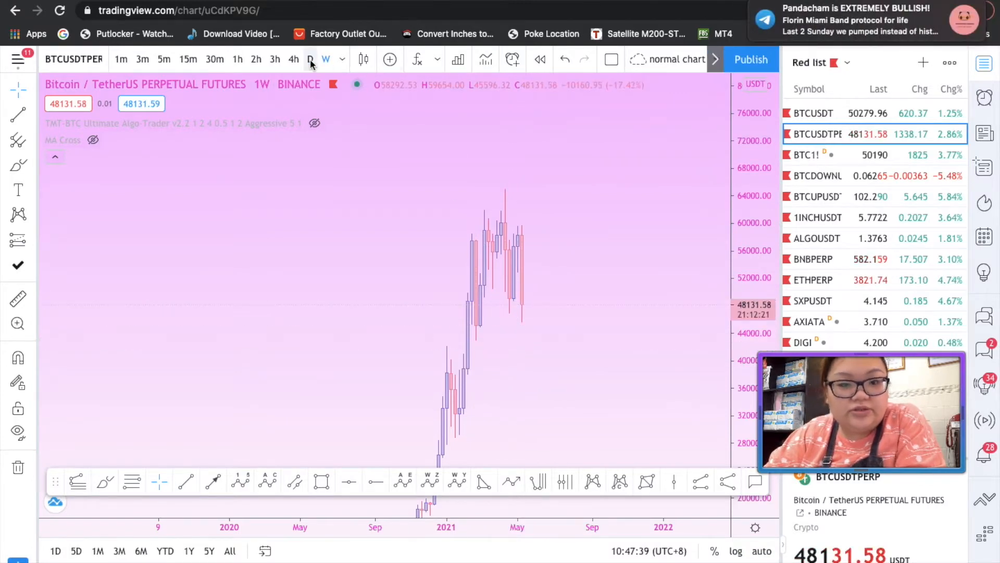
left_click(310, 59)
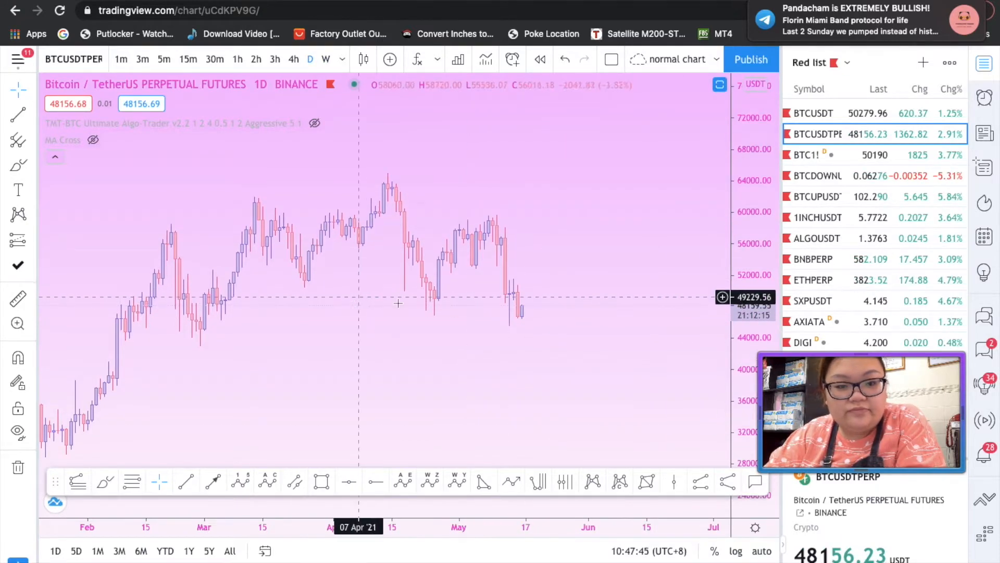
mouse_move(427, 306)
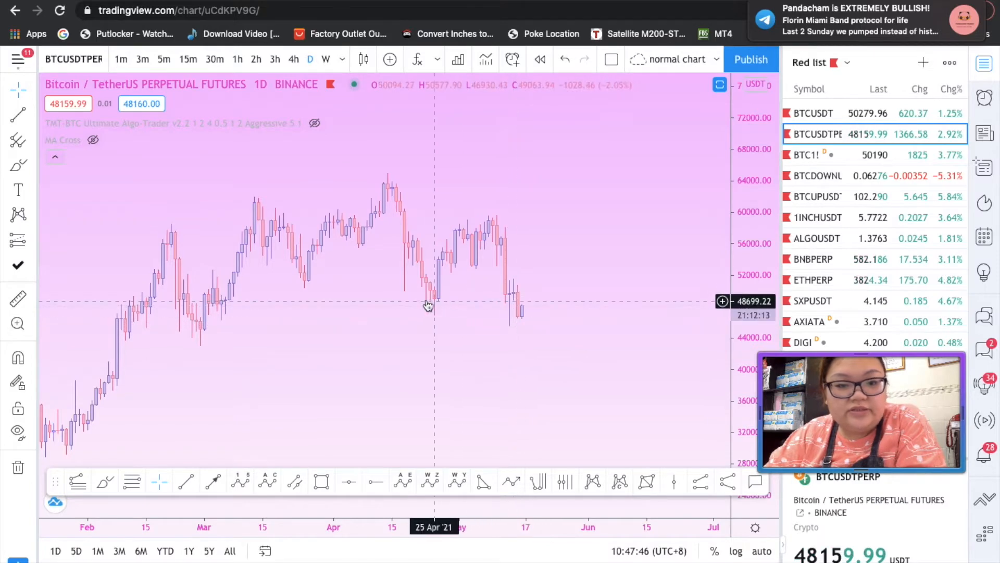
mouse_move(369, 309)
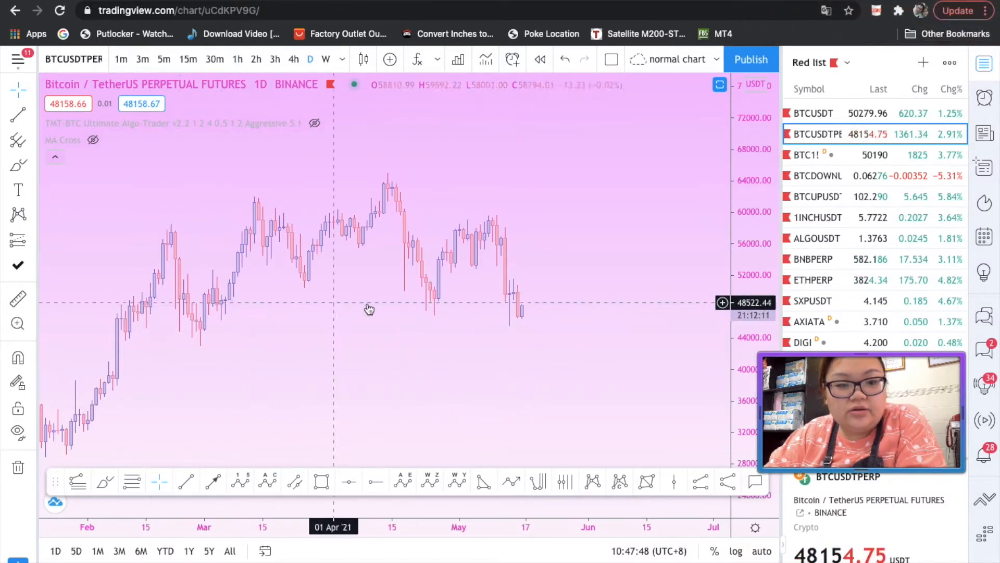
mouse_move(352, 470)
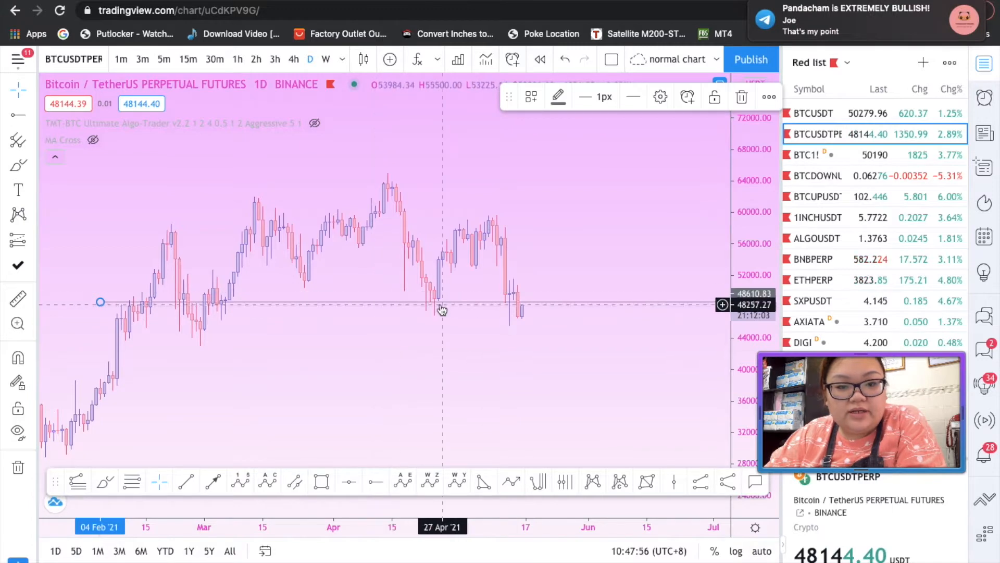
mouse_move(522, 309)
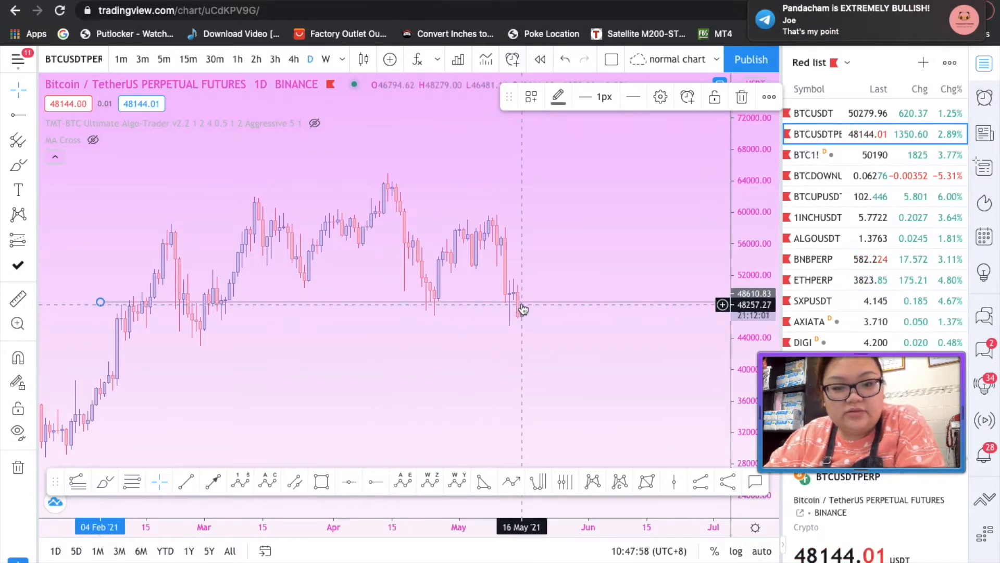
mouse_move(528, 309)
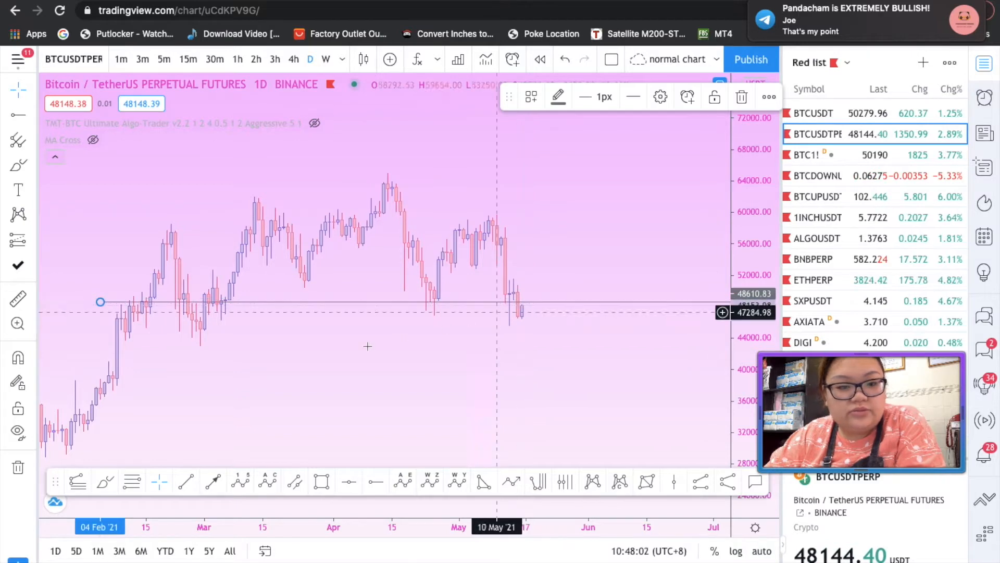
mouse_move(580, 210)
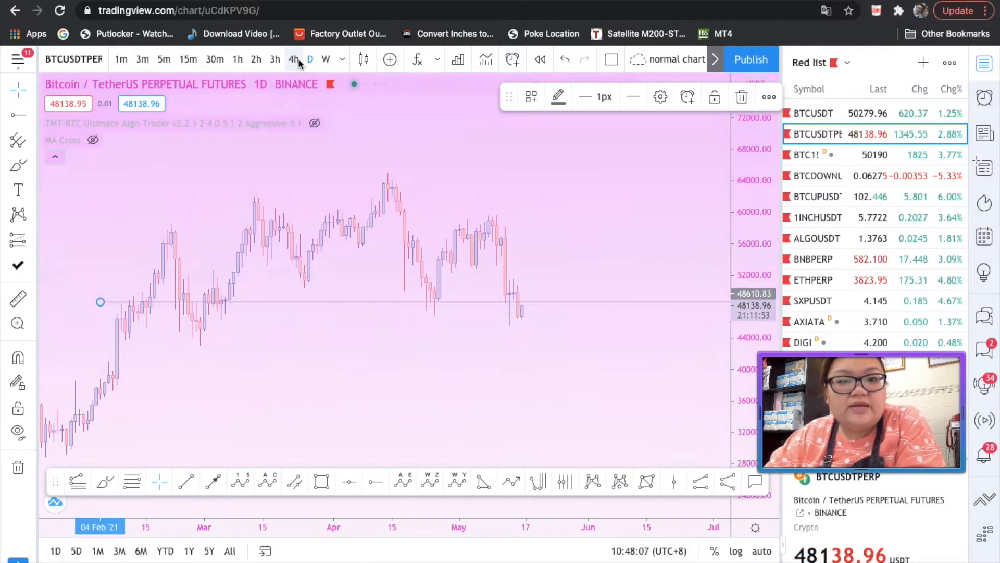
Return the BTCUSDT chart to 4-hour candles, keeping the 48,610 level
left_click(293, 59)
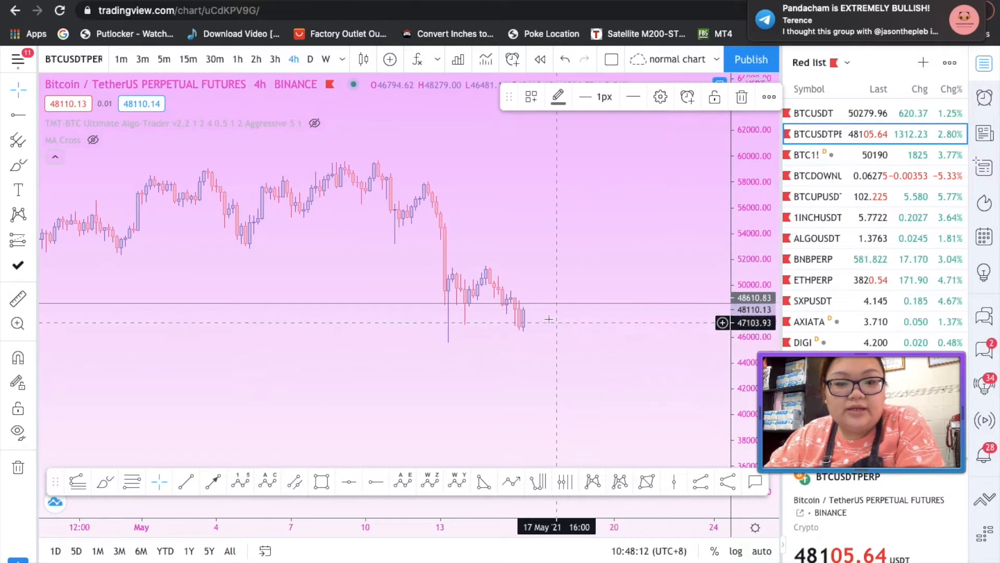
mouse_move(635, 528)
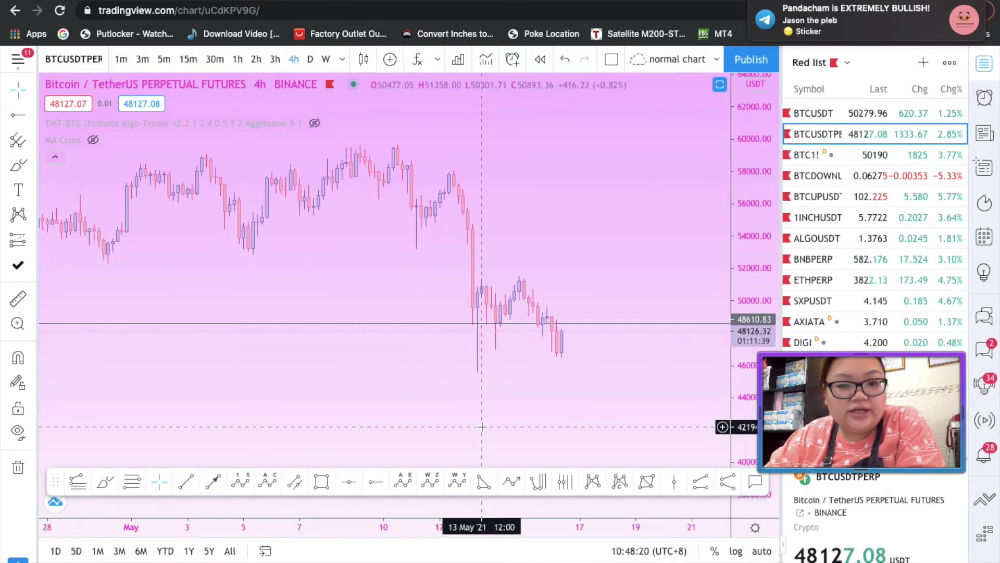
mouse_move(570, 356)
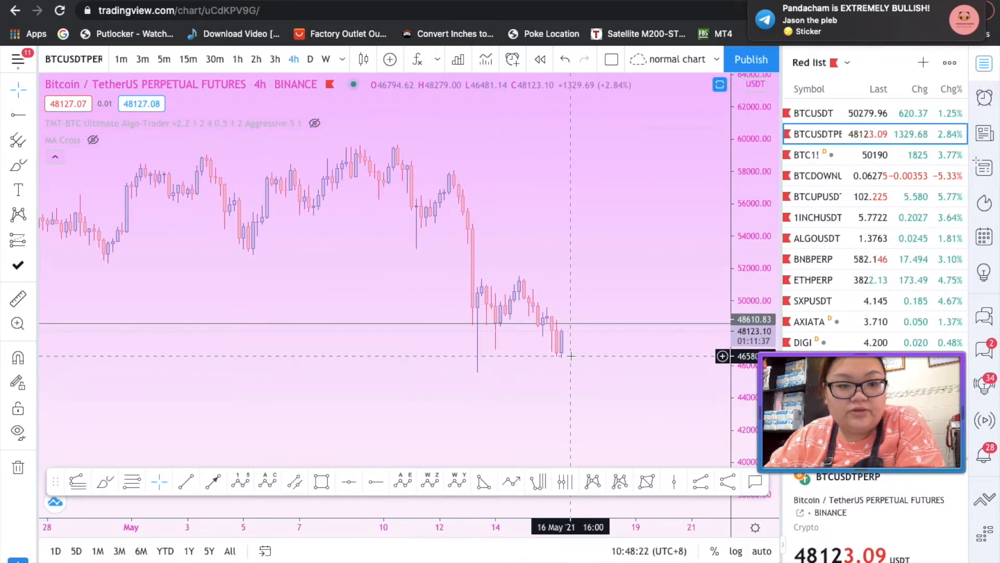
mouse_move(564, 338)
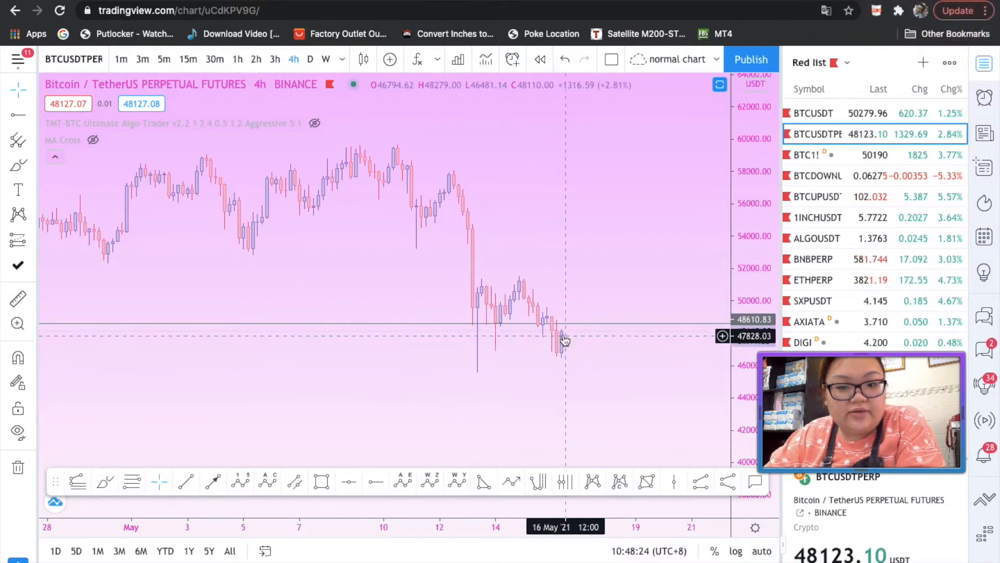
mouse_move(558, 347)
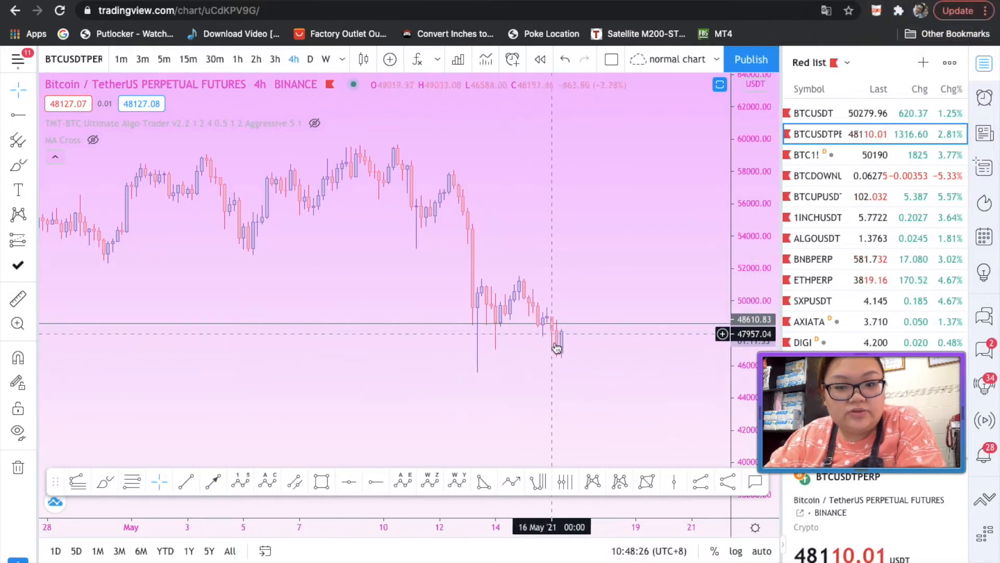
mouse_move(557, 341)
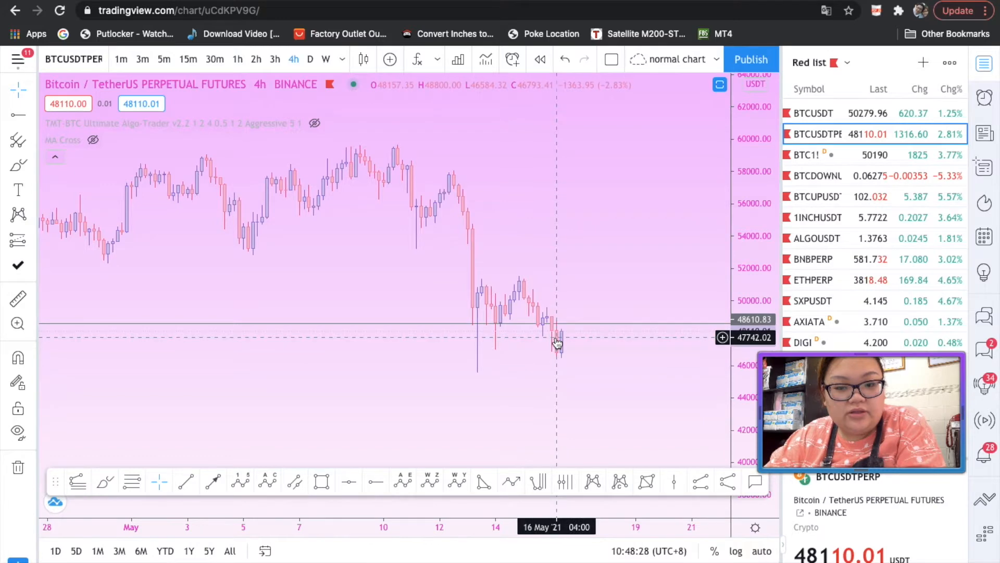
mouse_move(534, 395)
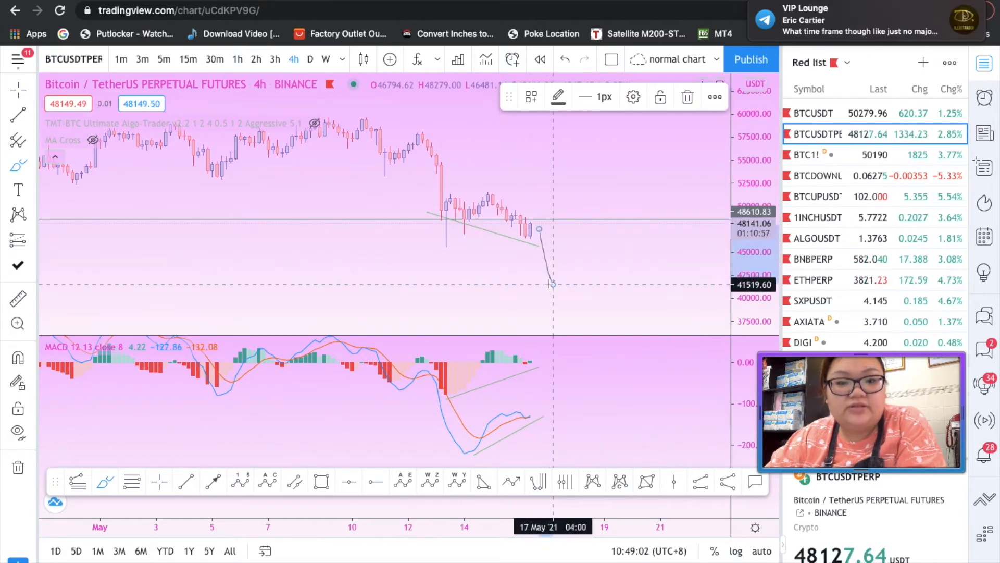
mouse_move(494, 190)
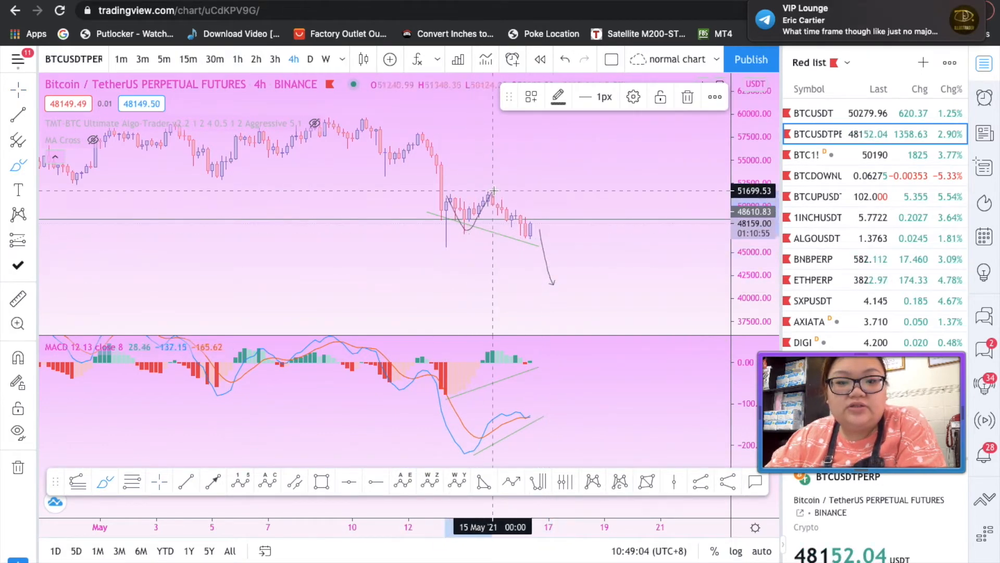
mouse_move(441, 257)
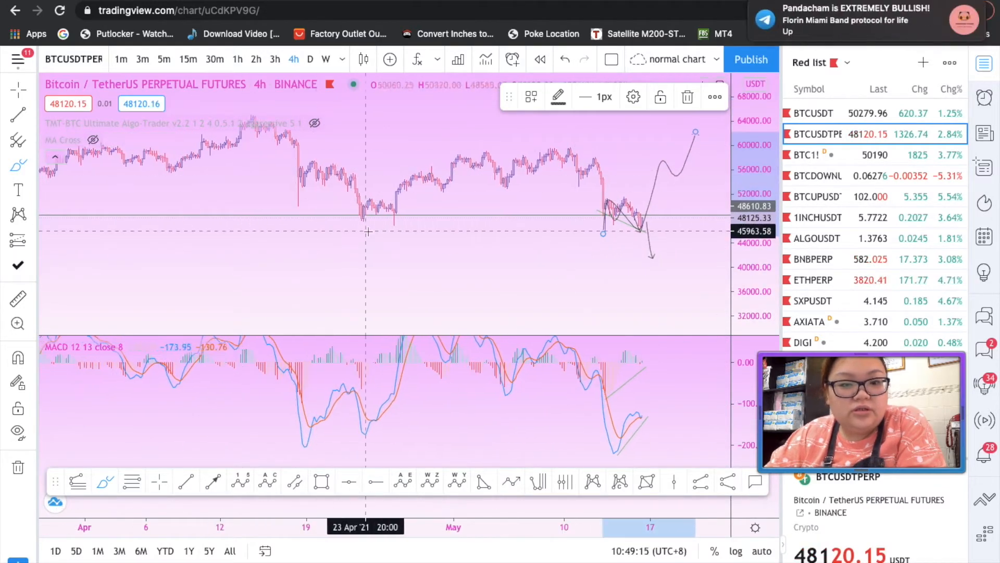
mouse_move(372, 231)
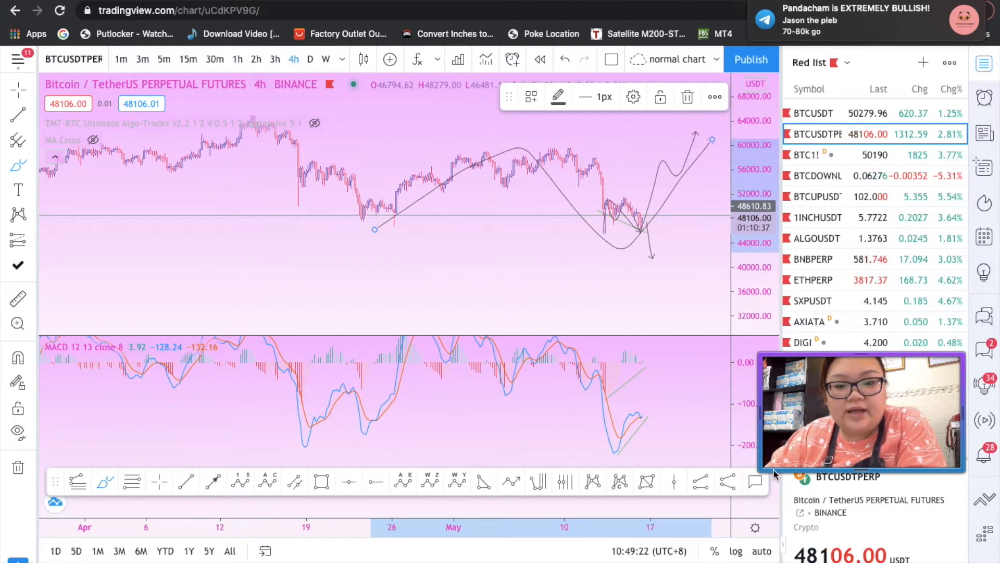
mouse_move(582, 210)
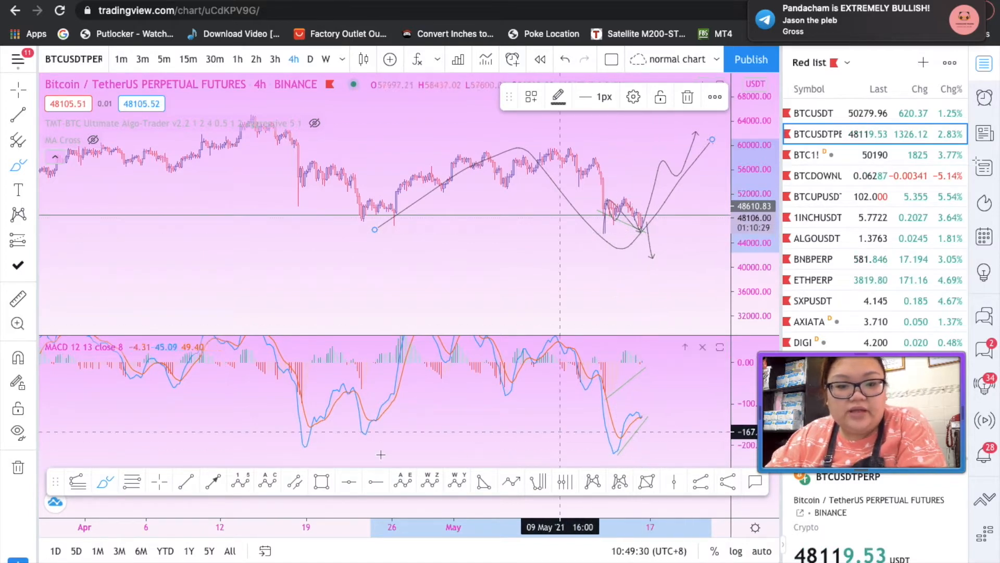
Step the chart down through 2h and 30m to 15-minute candles, then hide all drawings
left_click(274, 59)
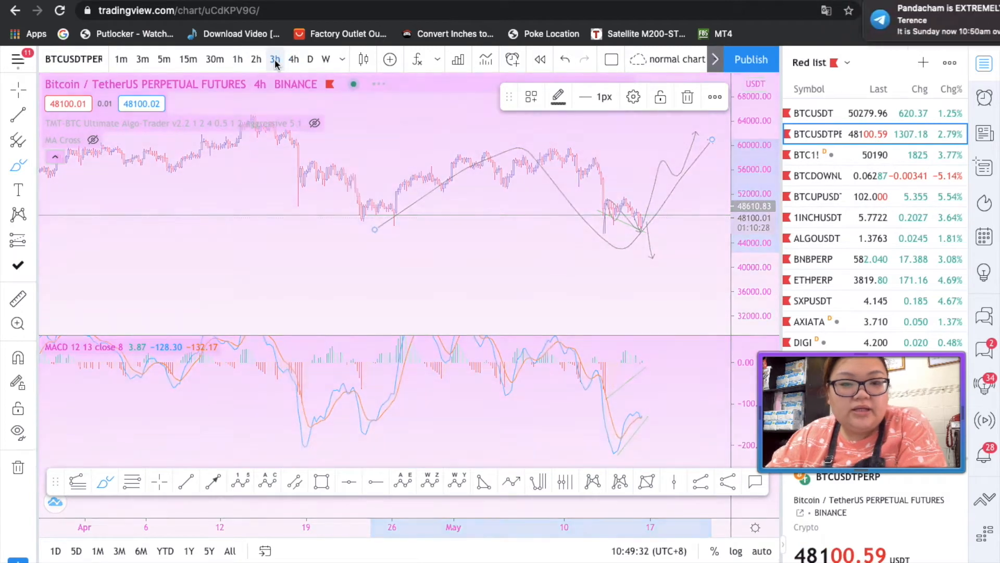
left_click(274, 59)
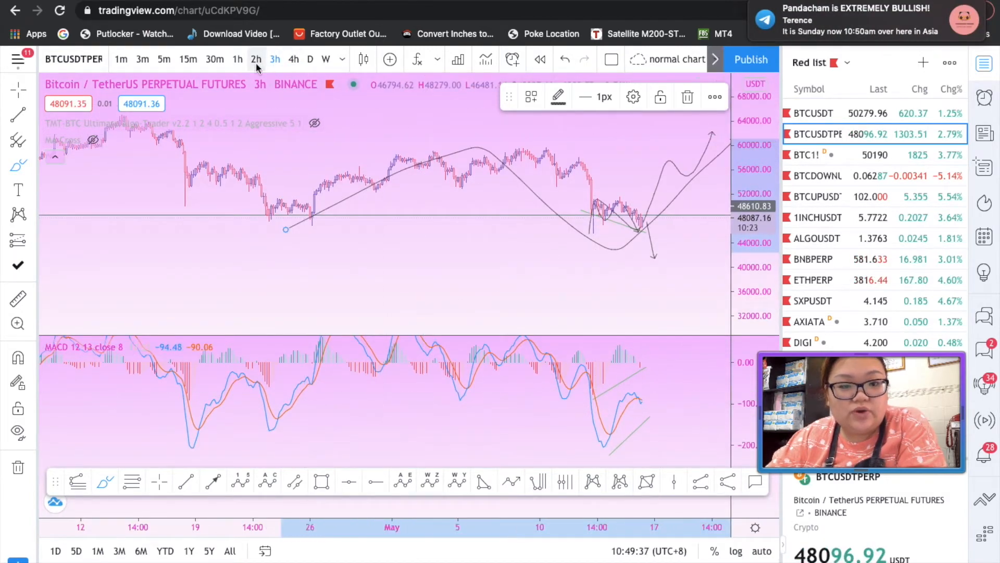
left_click(256, 59)
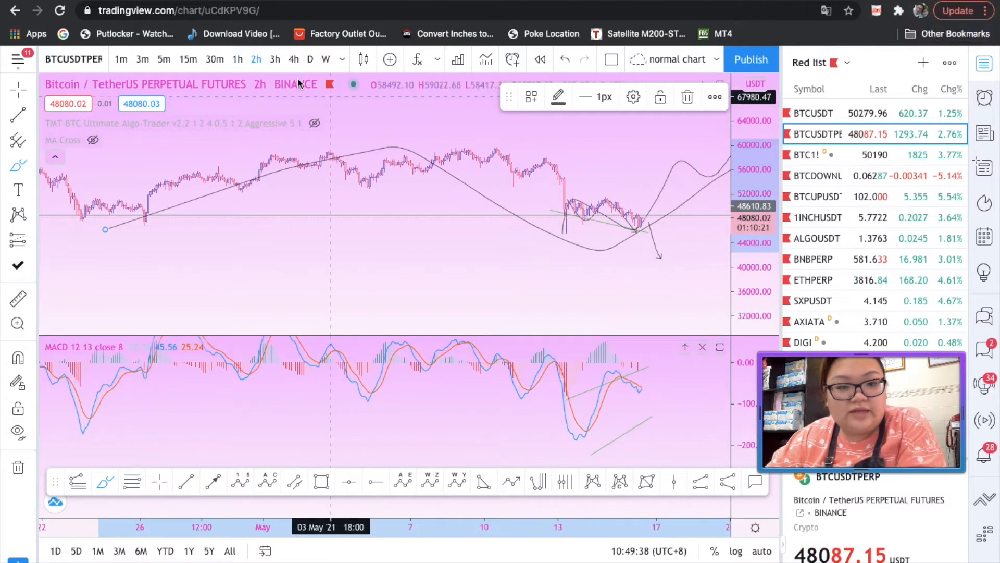
left_click(215, 59)
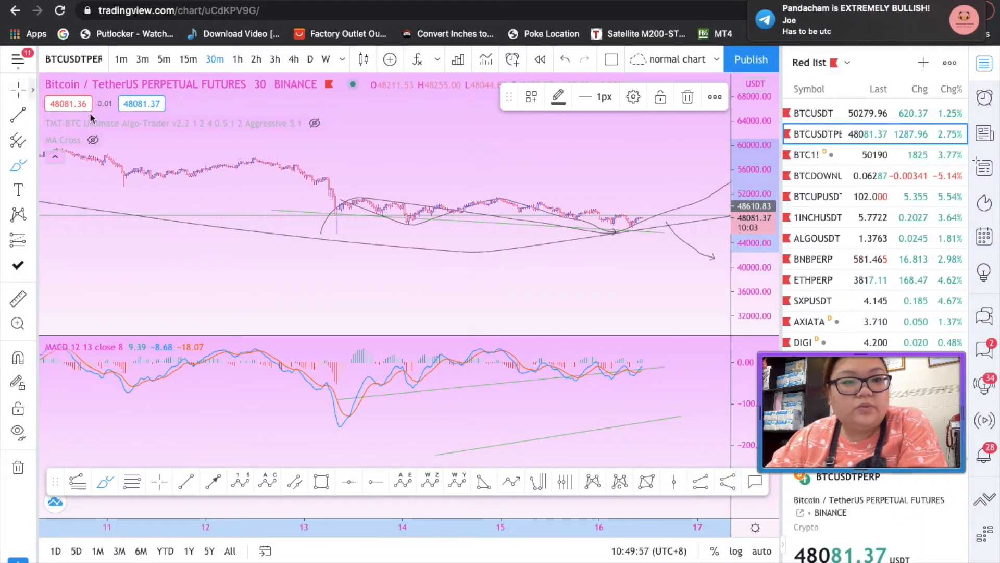
left_click(188, 59)
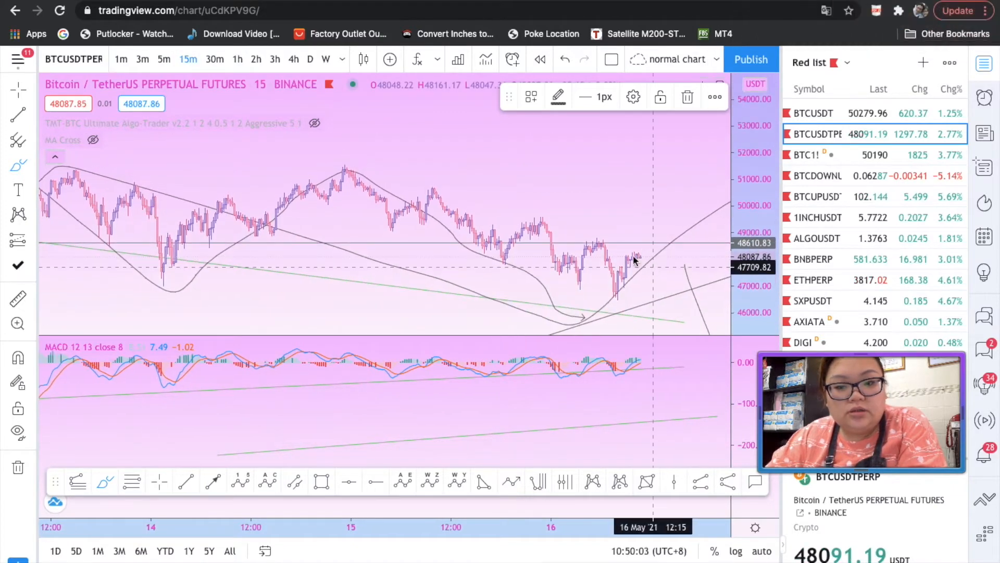
left_click(17, 164)
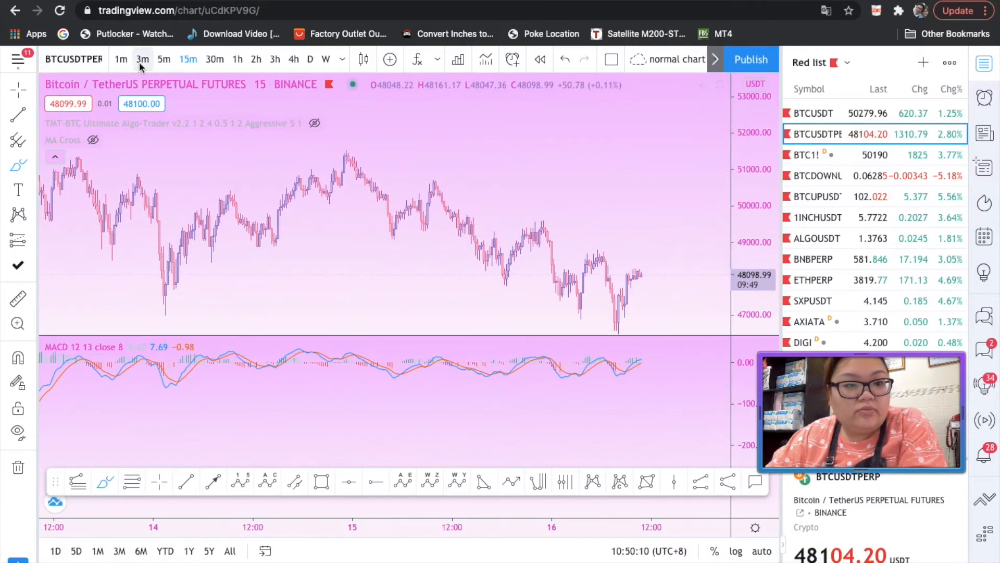
Switch the BTCUSDT chart to 3-minute candles
left_click(143, 59)
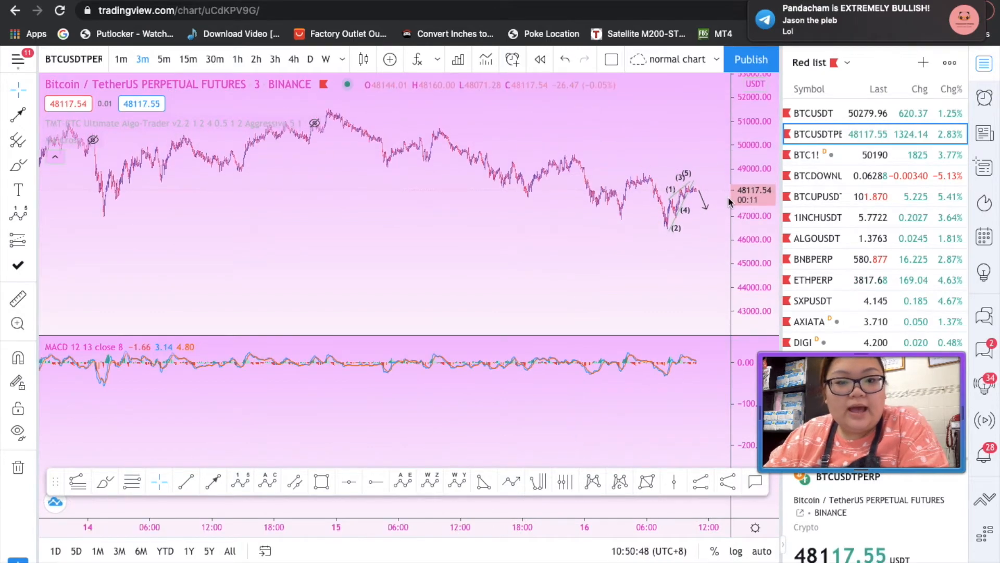
mouse_move(608, 207)
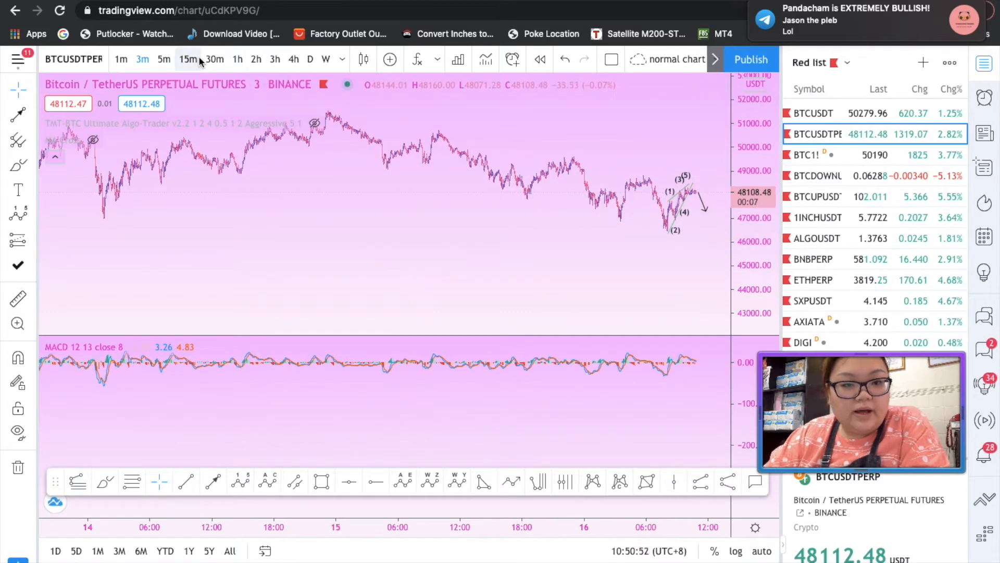
Switch to 15-minute candles and draw a descending channel around the recent decline
left_click(188, 58)
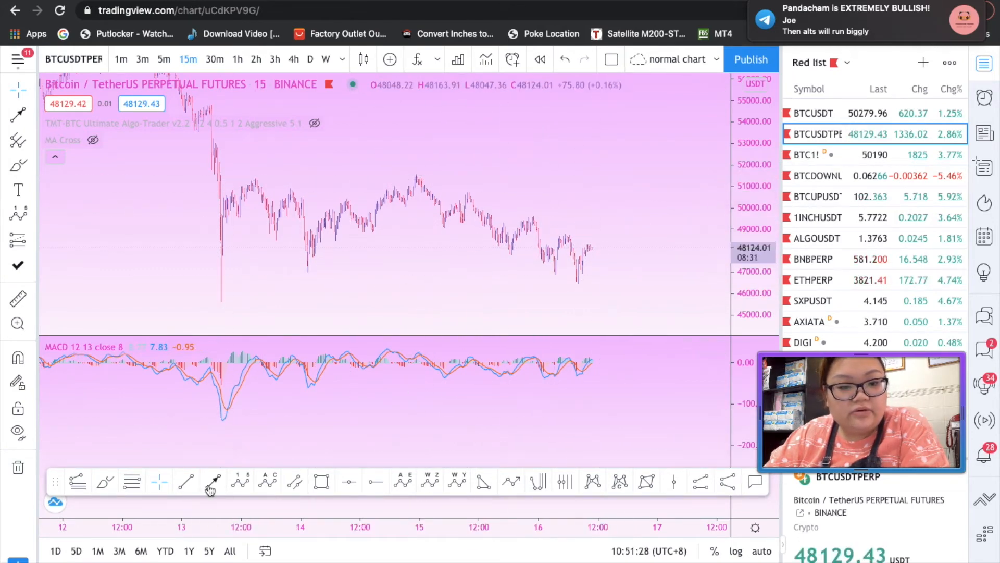
left_click_drag(418, 173, 546, 219)
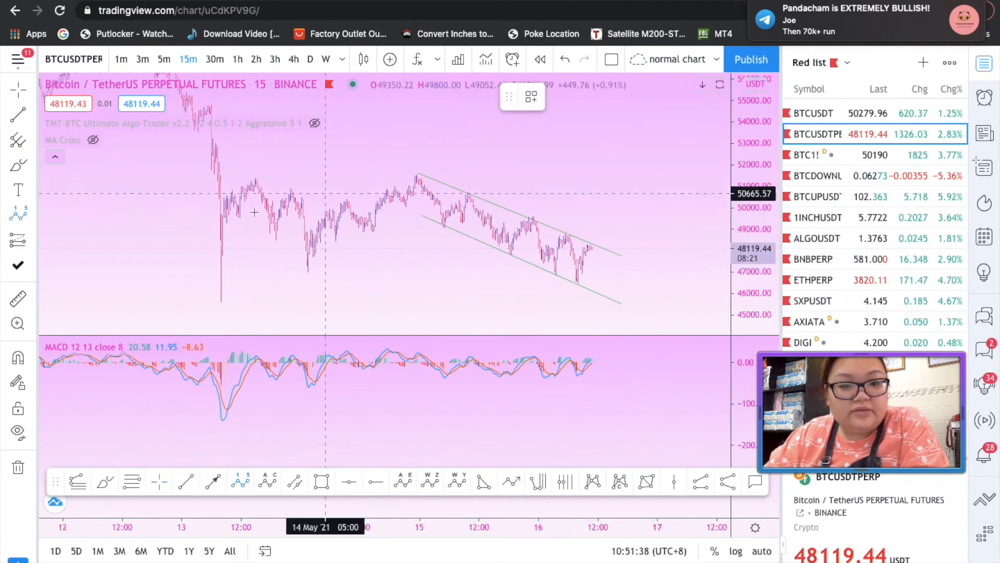
mouse_move(380, 349)
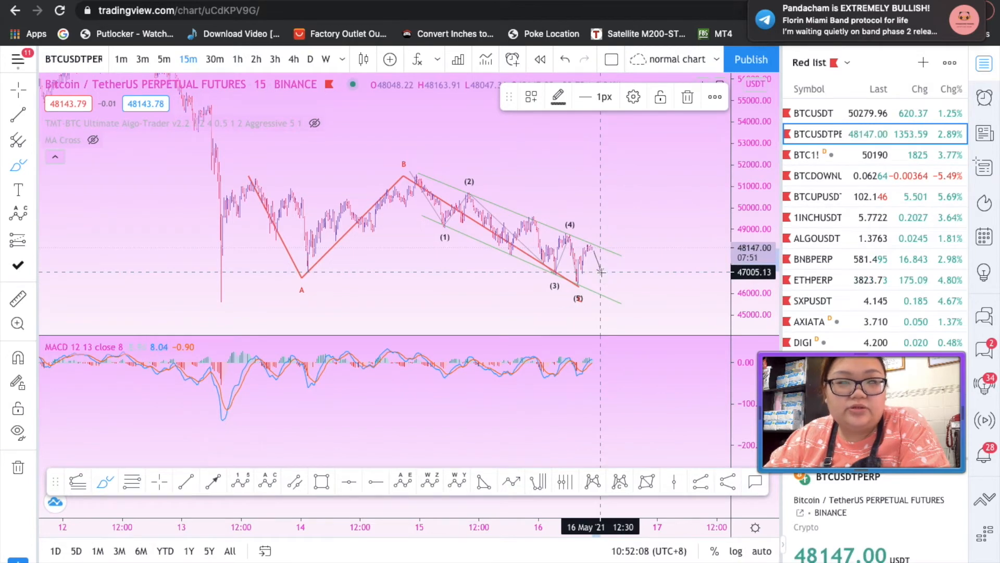
mouse_move(597, 268)
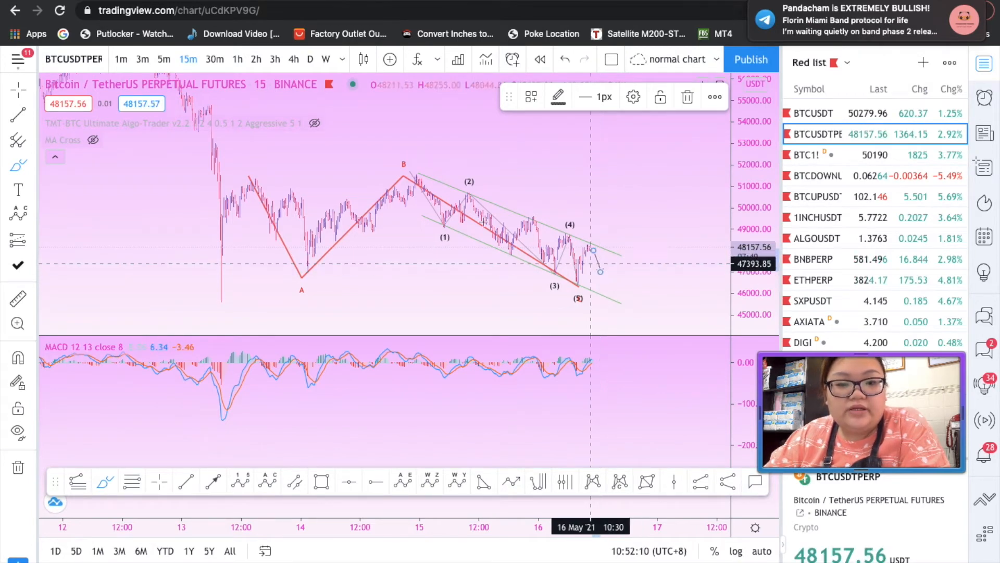
mouse_move(591, 326)
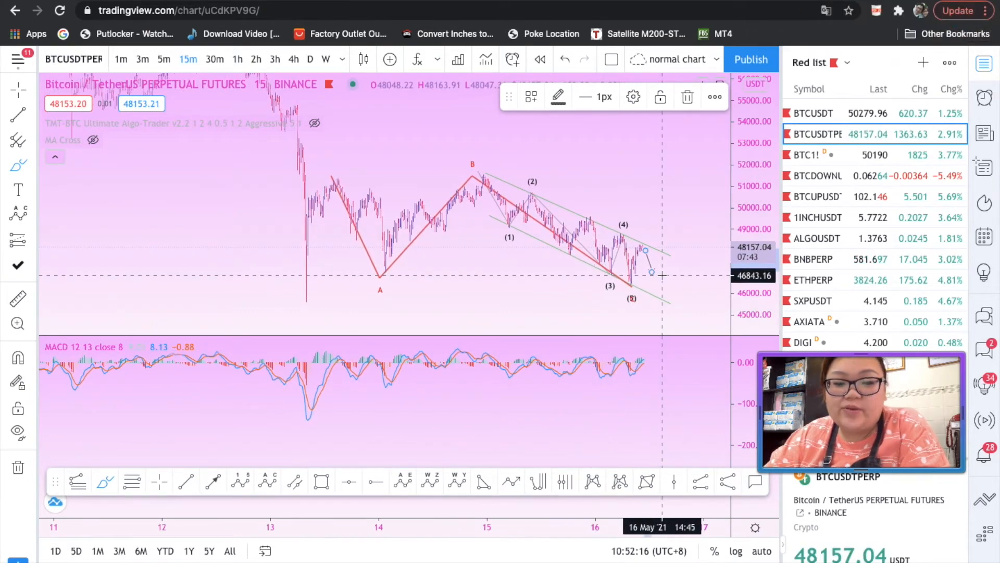
mouse_move(694, 191)
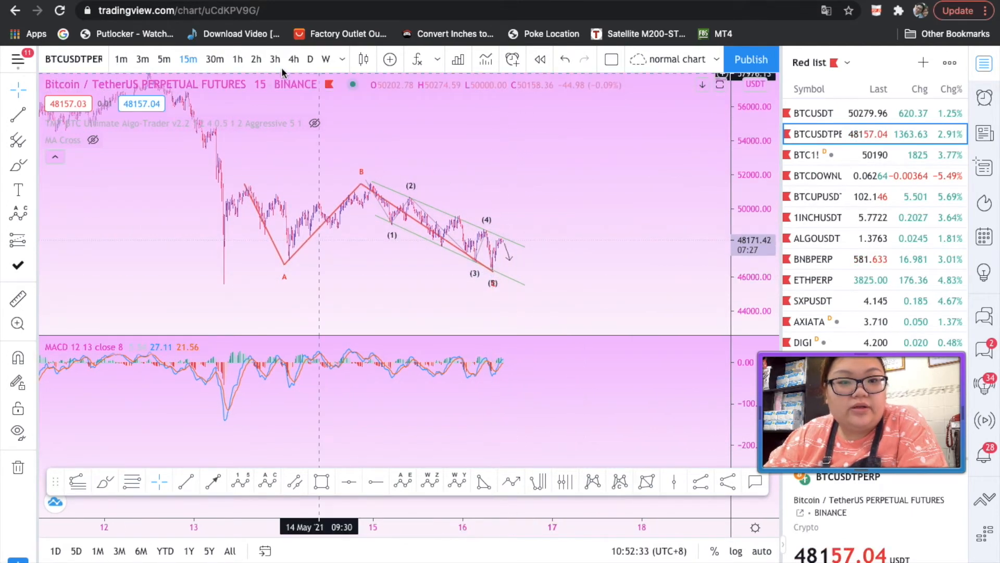
Switch the wave-annotated chart to 4-hour candles
left_click(294, 59)
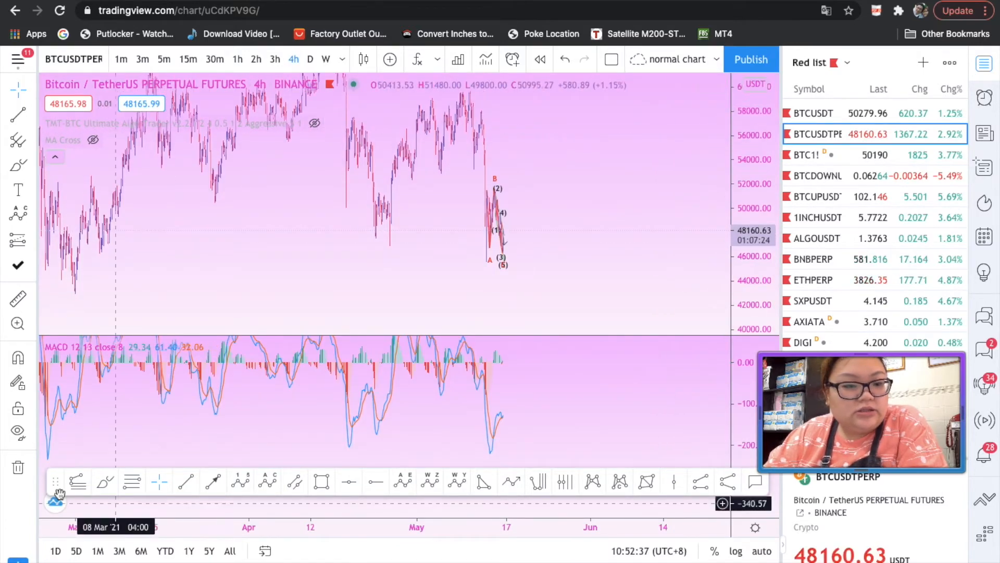
mouse_move(497, 453)
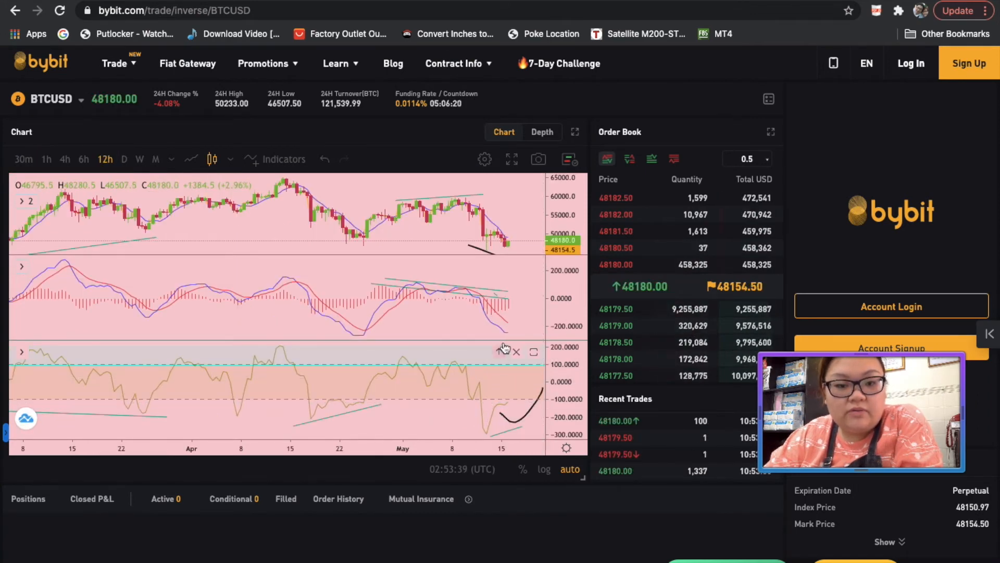
mouse_move(499, 330)
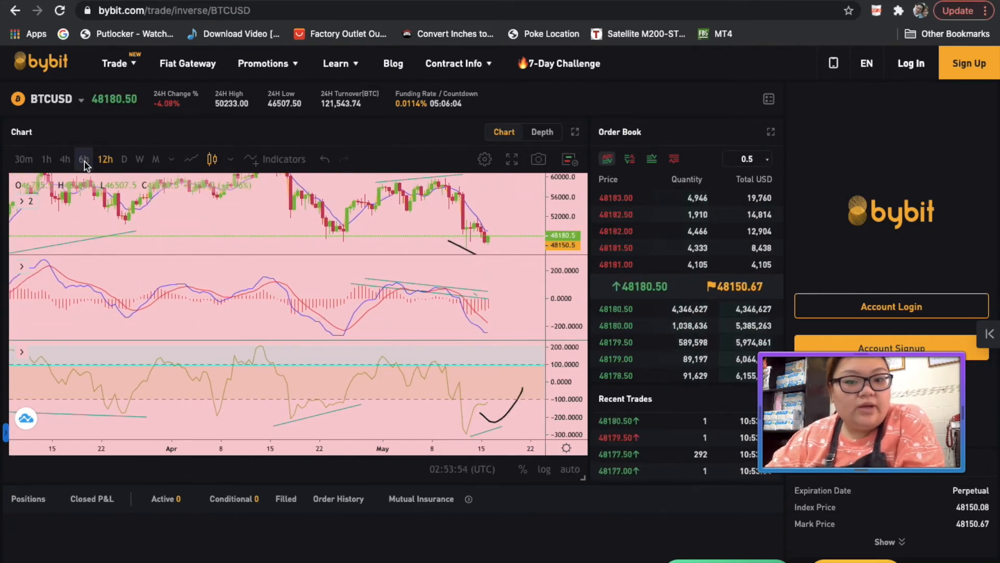
Put Bybit's BTCUSD chart on 6-hour candles and pick the trend line tool
left_click(83, 159)
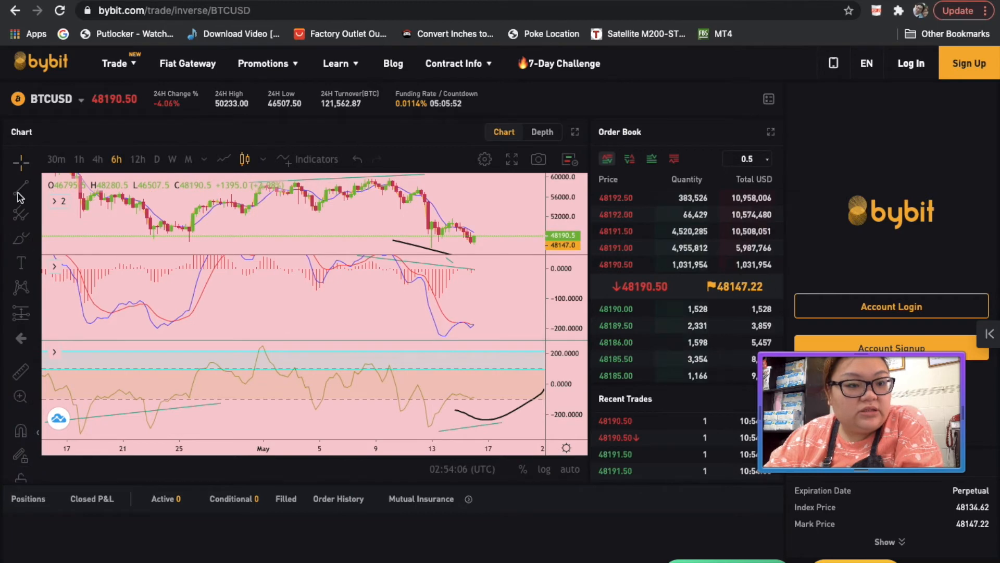
left_click(20, 188)
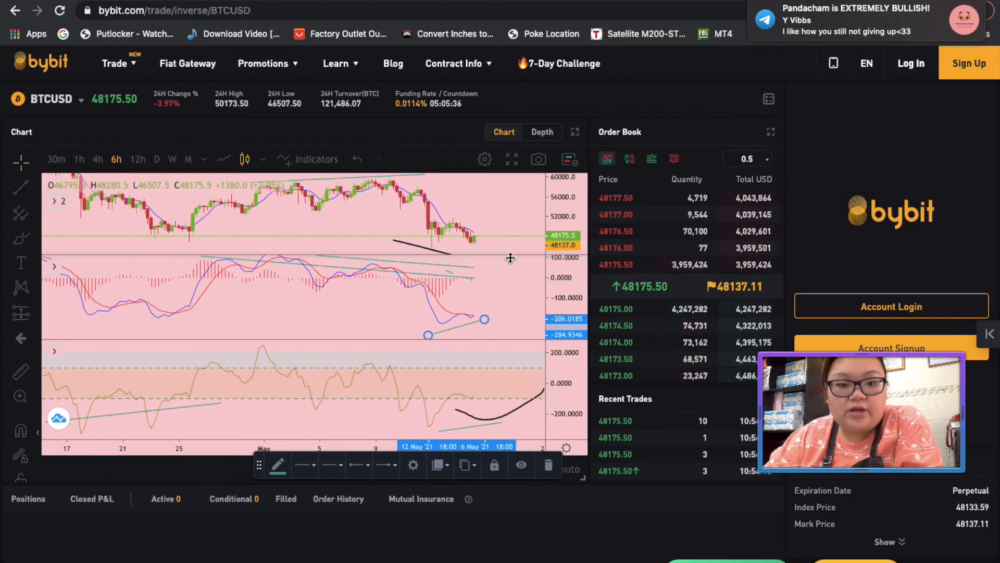
mouse_move(515, 369)
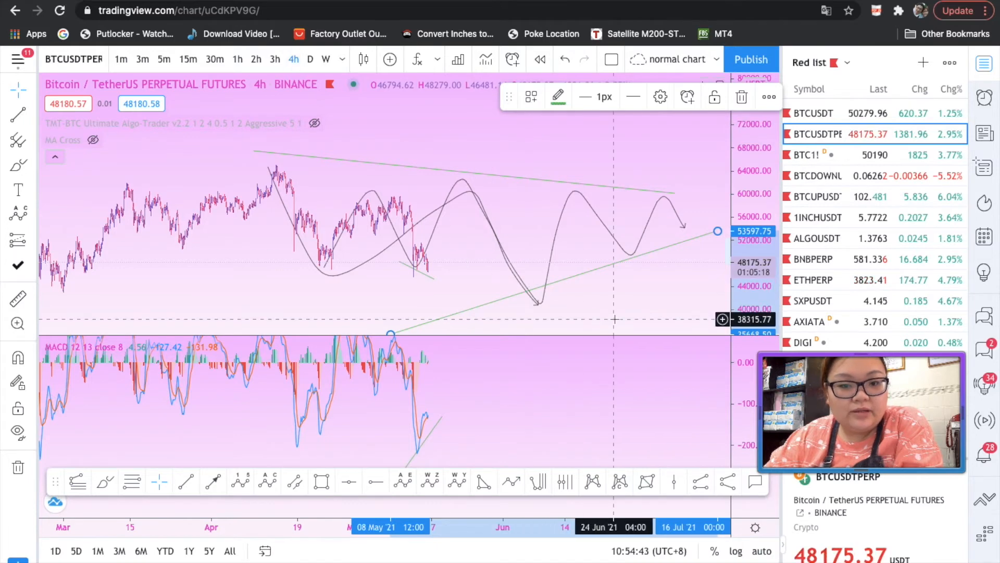
mouse_move(615, 312)
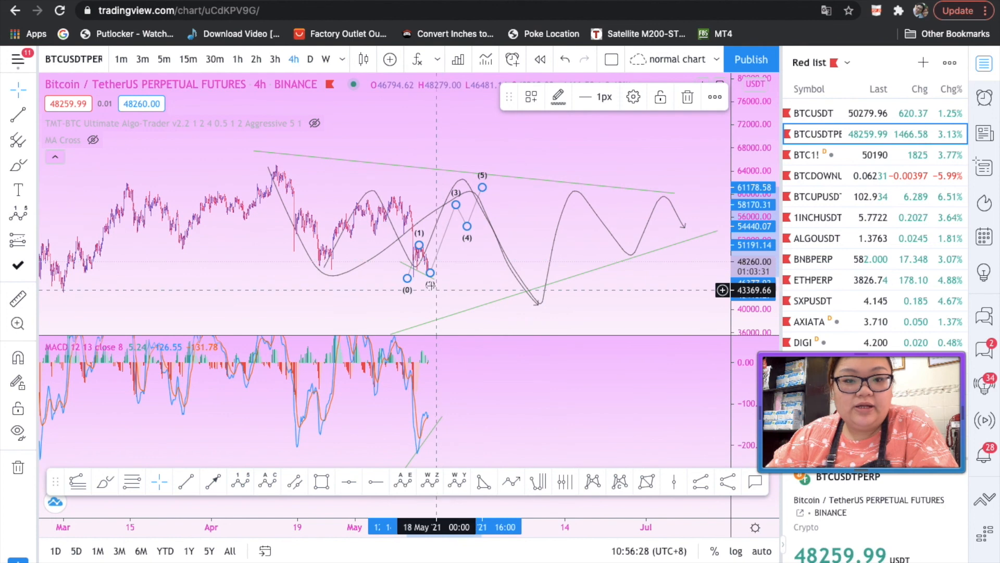
mouse_move(492, 210)
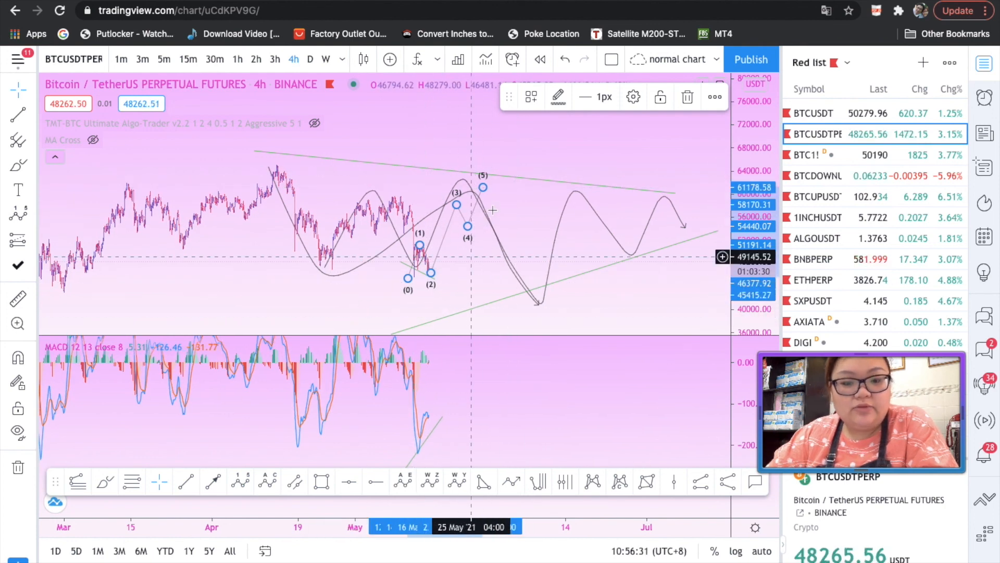
mouse_move(493, 233)
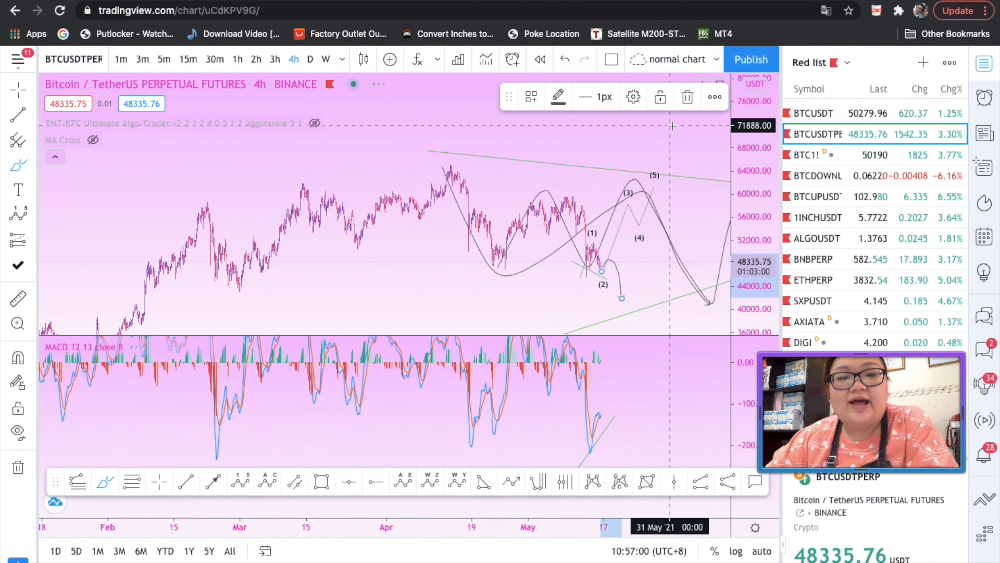
mouse_move(671, 122)
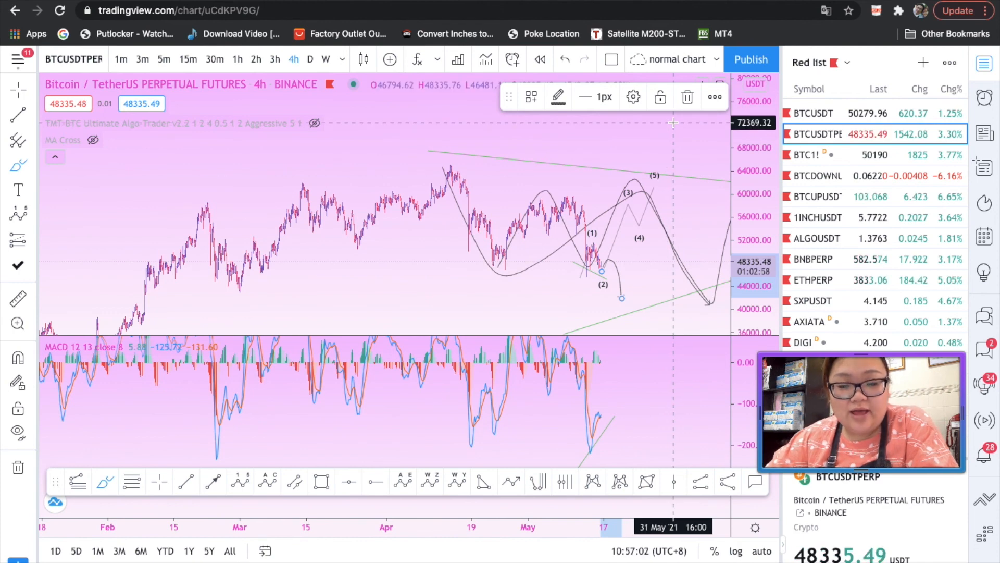